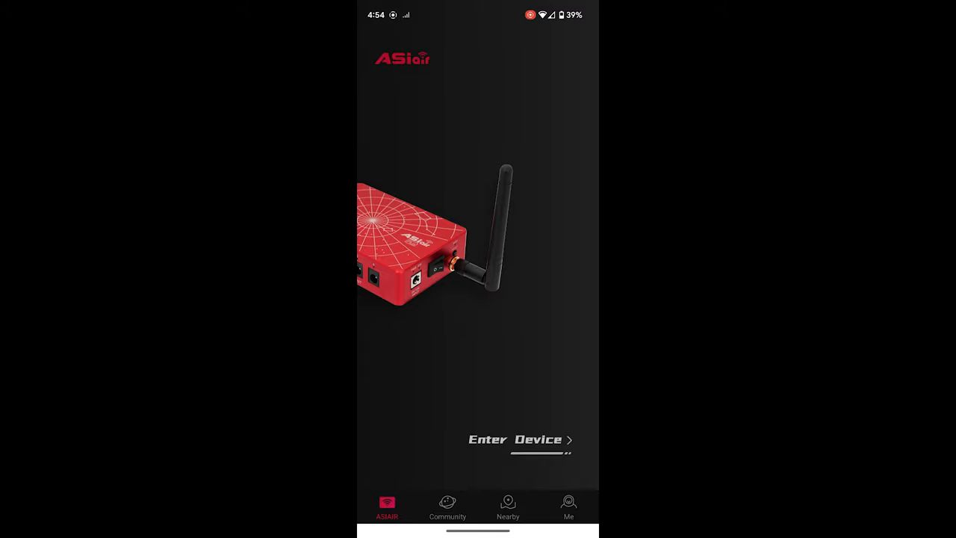
Enter the device setup for the EQMod mount, ASI533MC Pro and ASI120MM Mini.
click(514, 439)
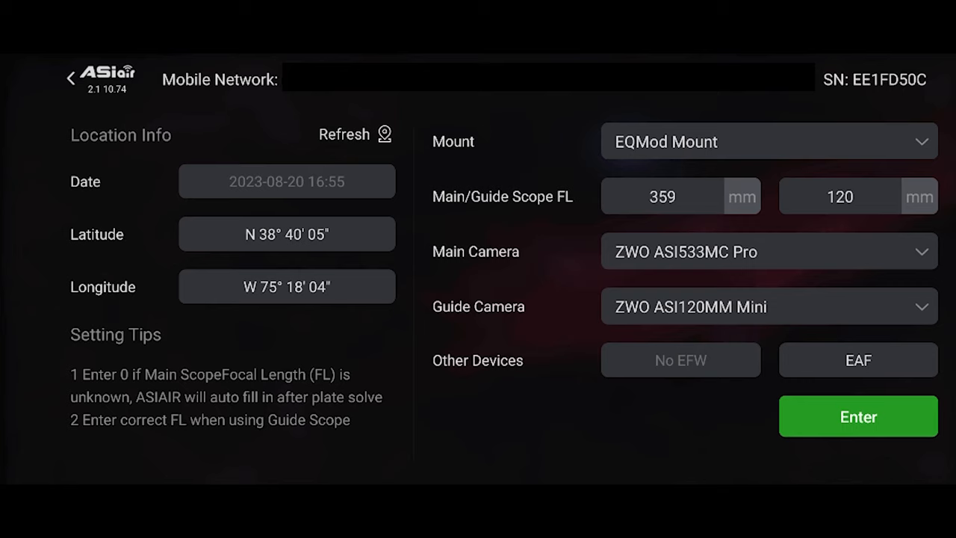
Refresh the location, keep EQMod Mount, and enter the main imaging screen.
click(355, 134)
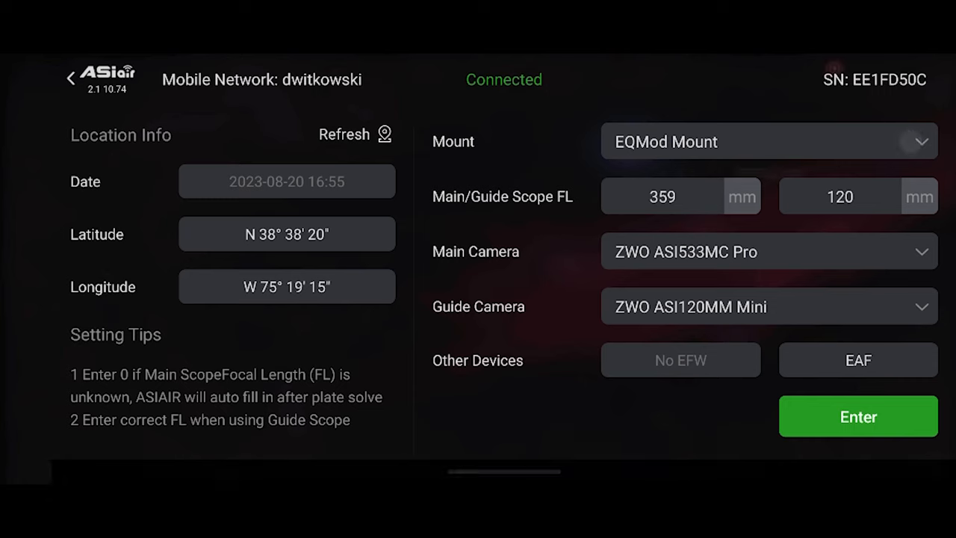
click(770, 141)
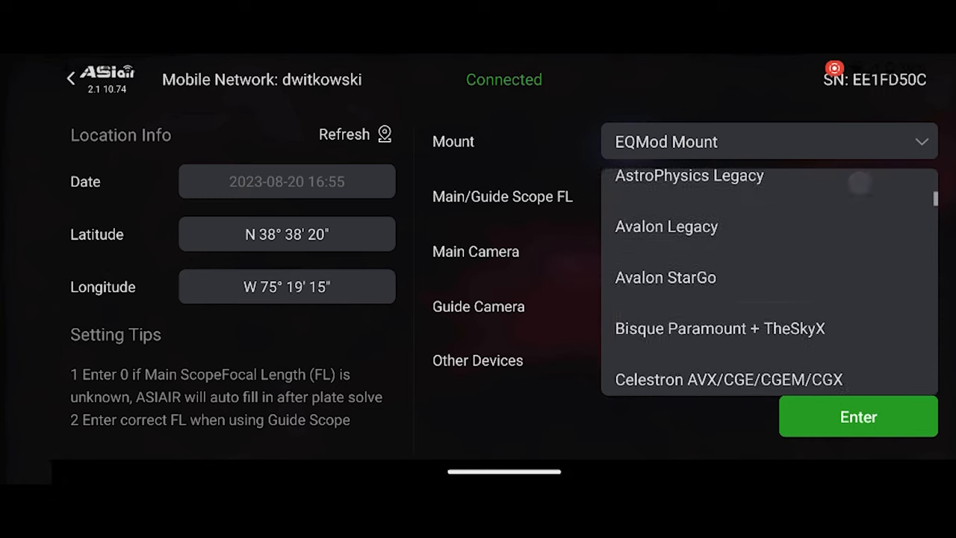
click(768, 141)
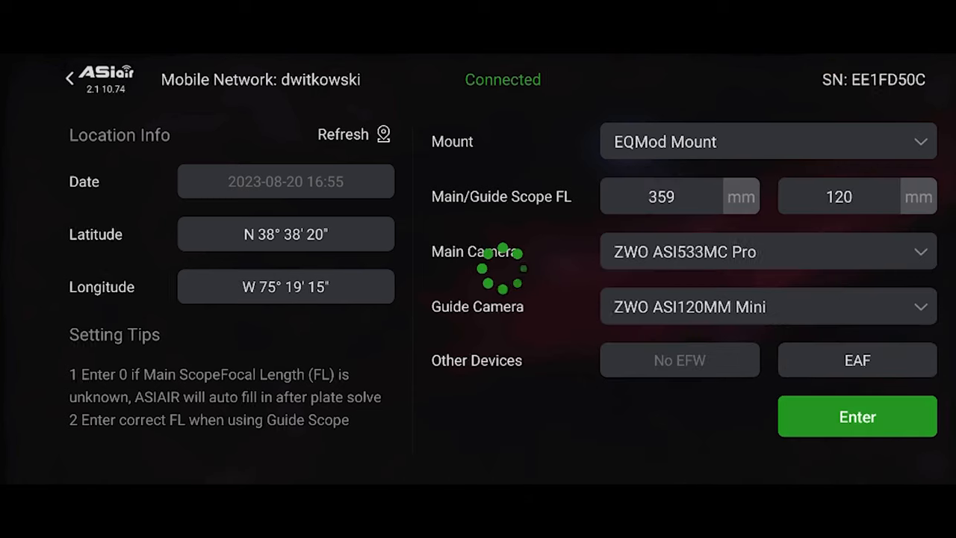
click(856, 416)
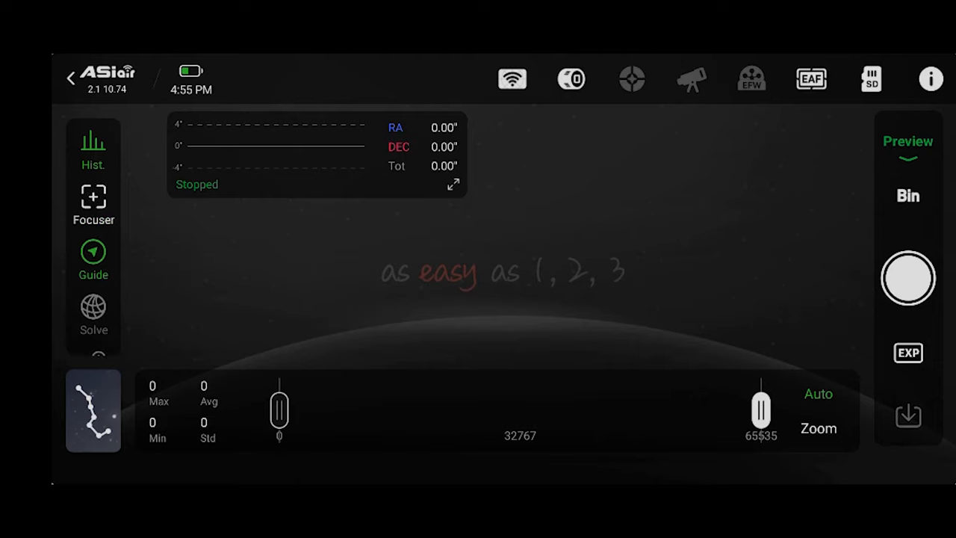
Open the mount panel and its connection settings (USB serial, 115200 baud).
click(691, 79)
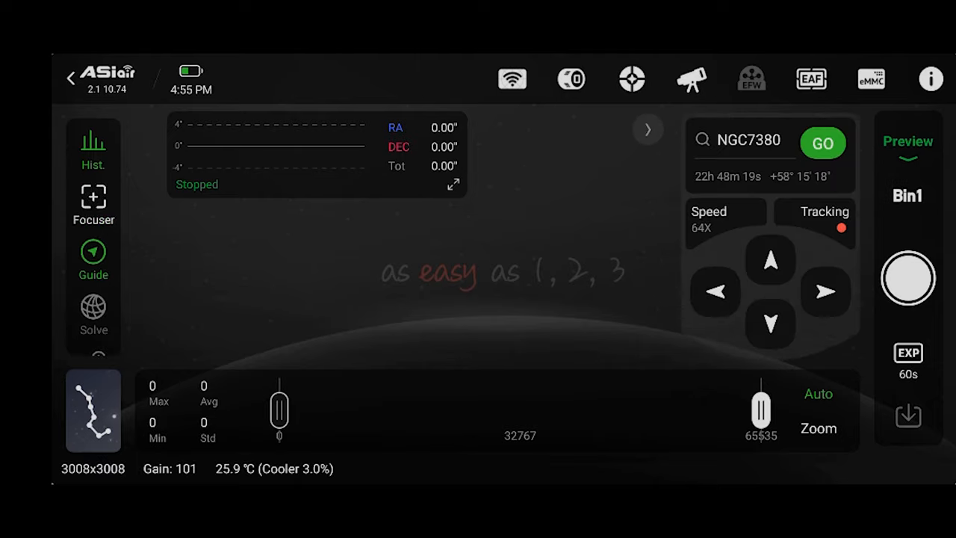
click(690, 78)
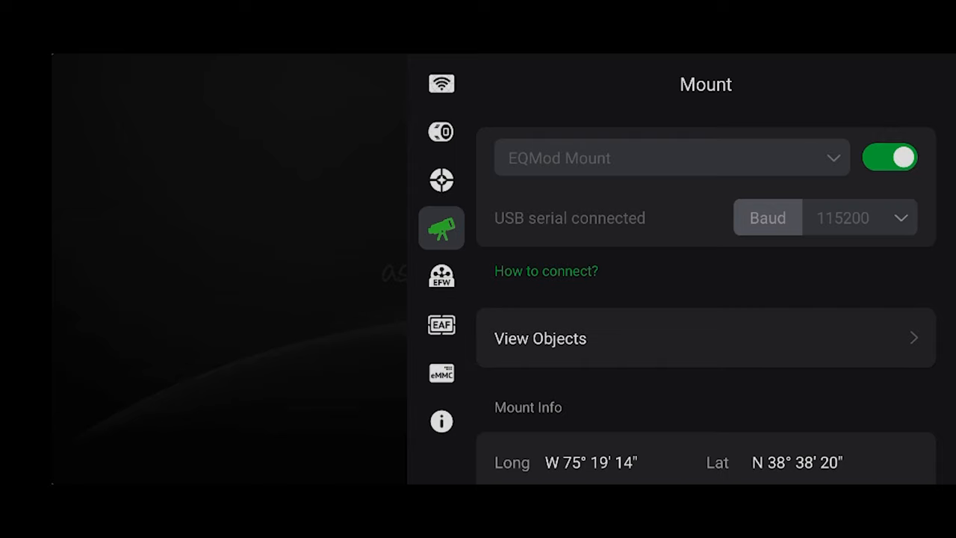
Disconnect the mount, reselect EQMod Mount, and reconnect to sync location.
click(889, 157)
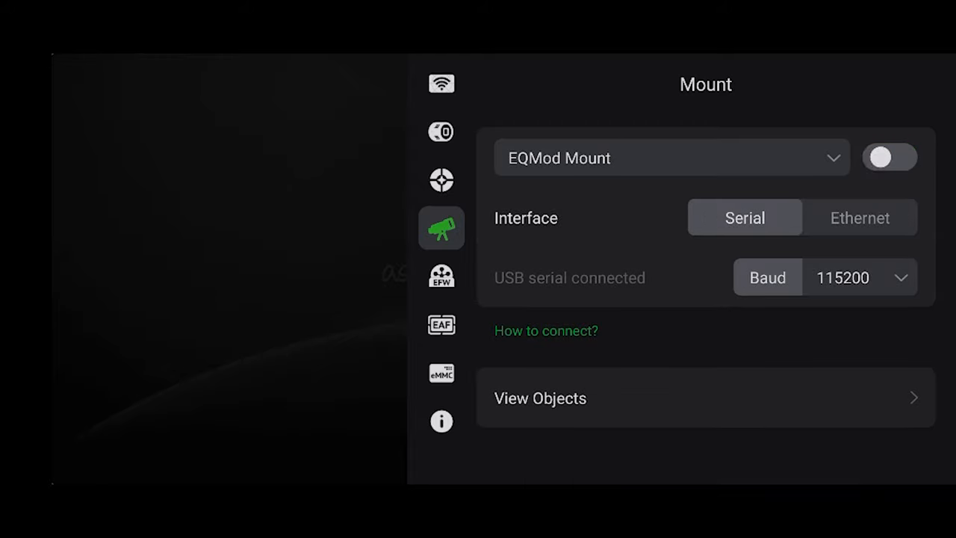
click(670, 158)
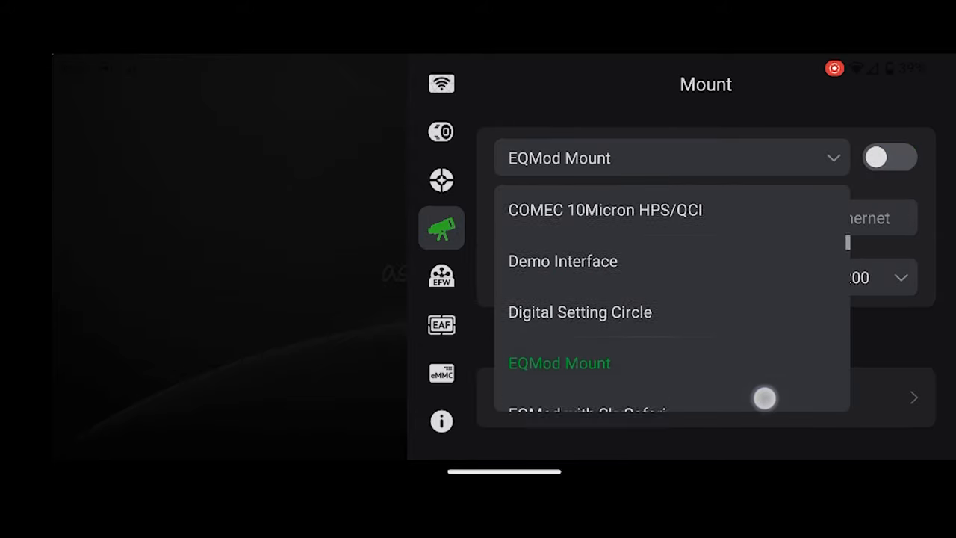
click(558, 363)
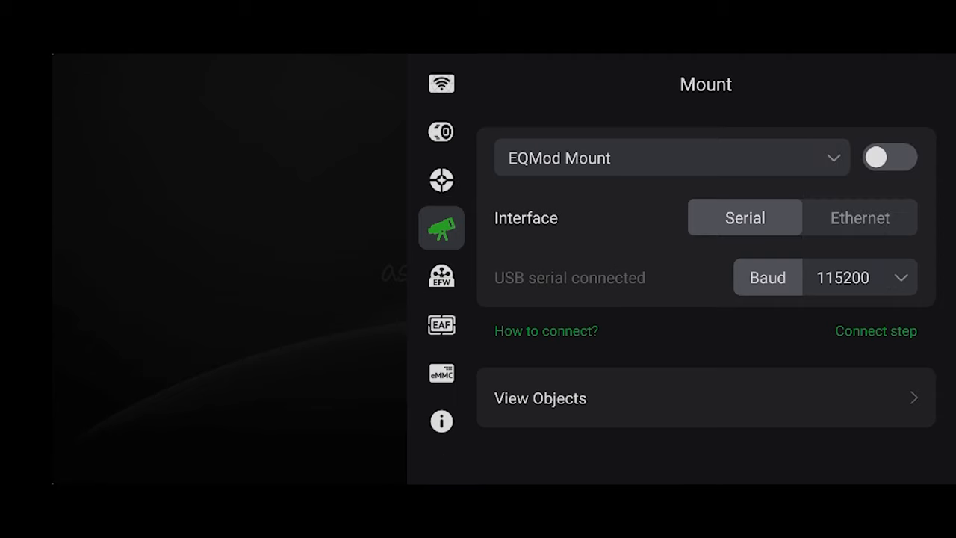
click(889, 158)
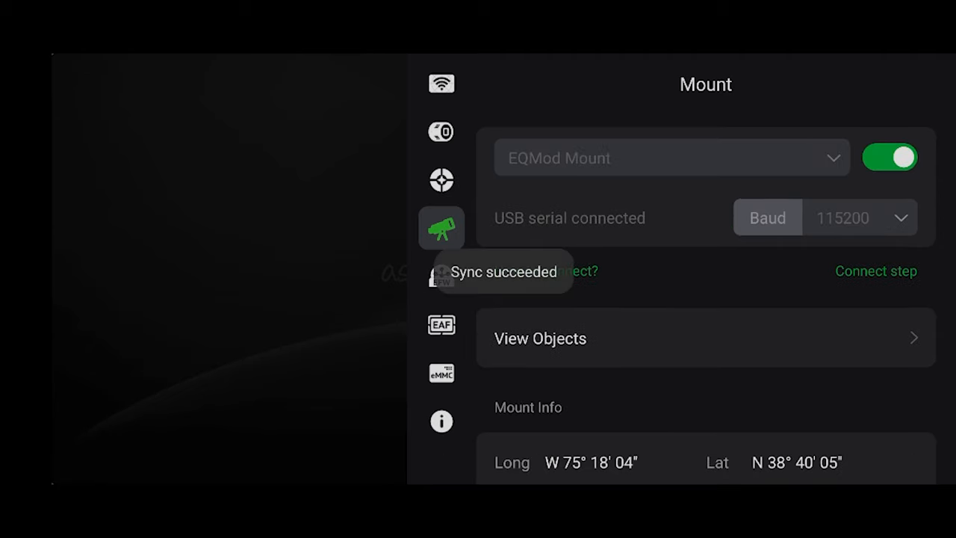
click(441, 83)
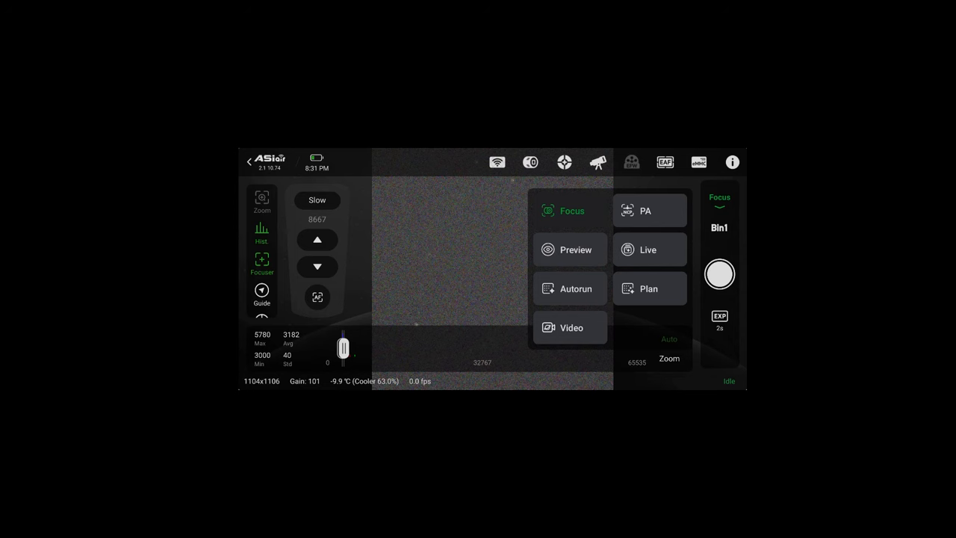
Run polar alignment through plate solve and RA rotation, reaching 02° 59' 05" error.
click(645, 211)
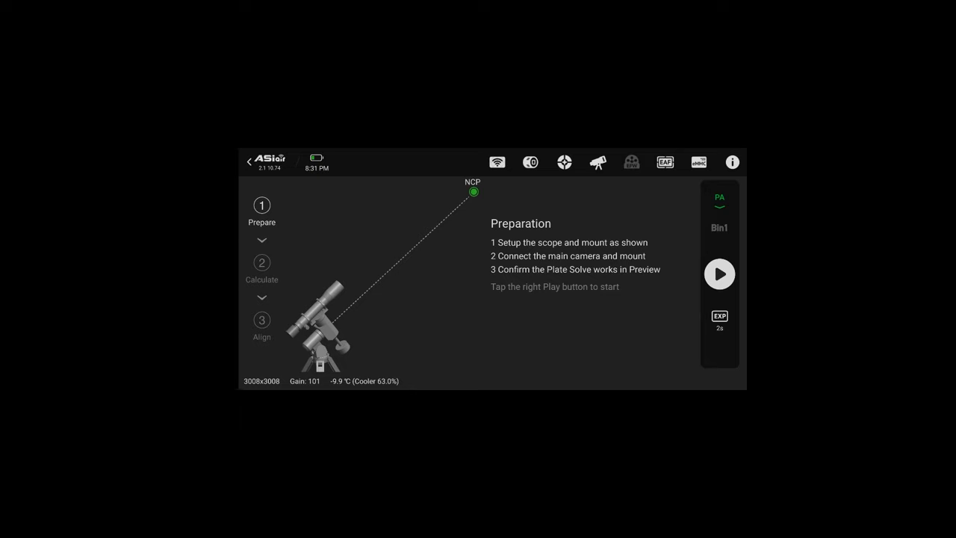
click(718, 273)
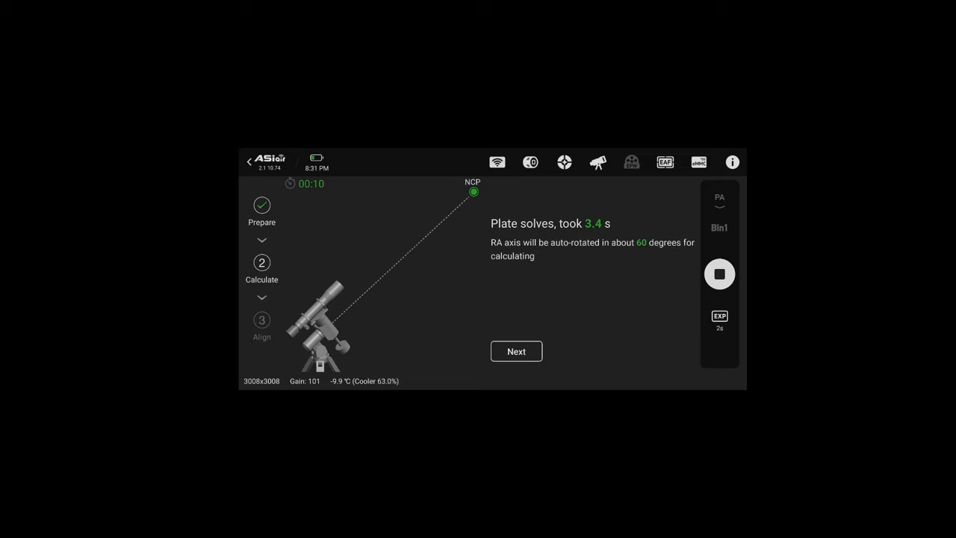
click(516, 352)
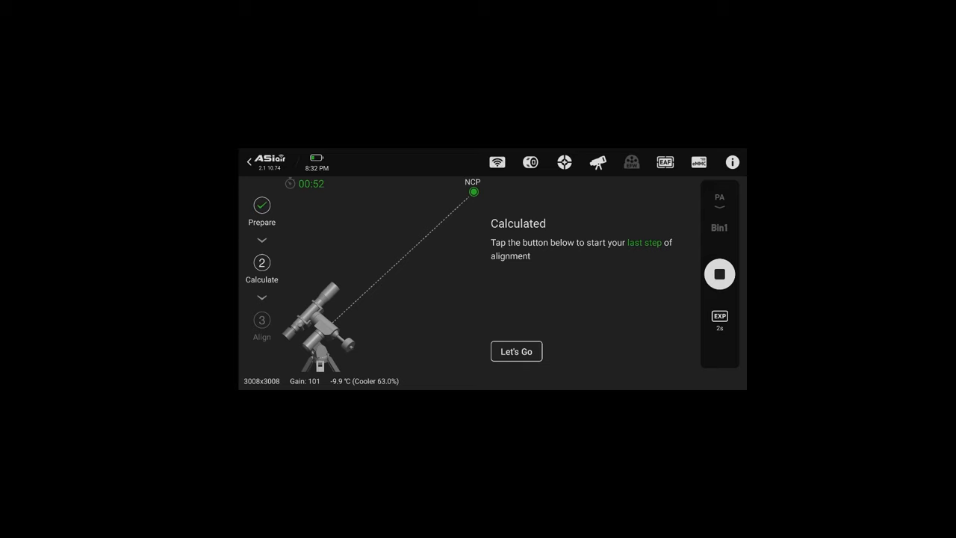
click(515, 352)
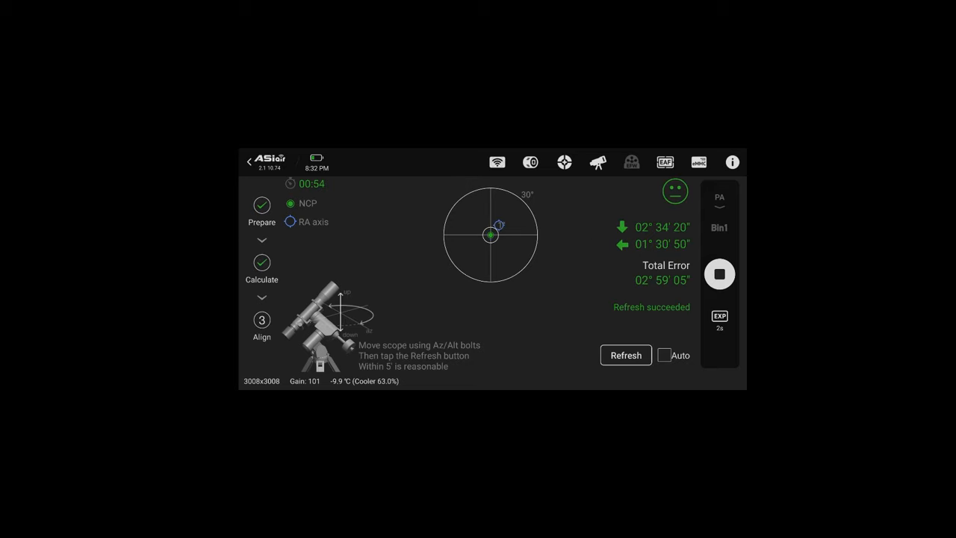
Enable auto-refresh of the alignment error, then bring up Tonight's Best list.
click(665, 355)
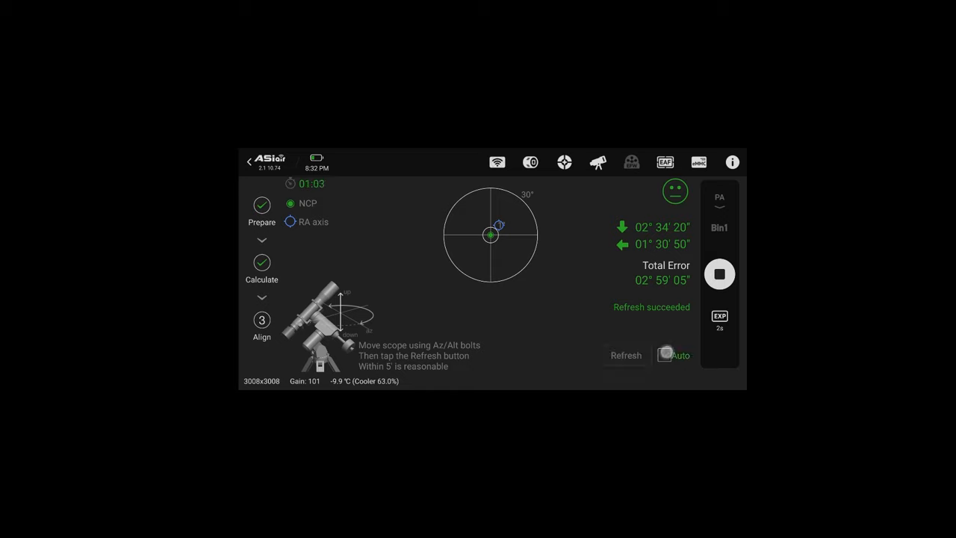
click(665, 354)
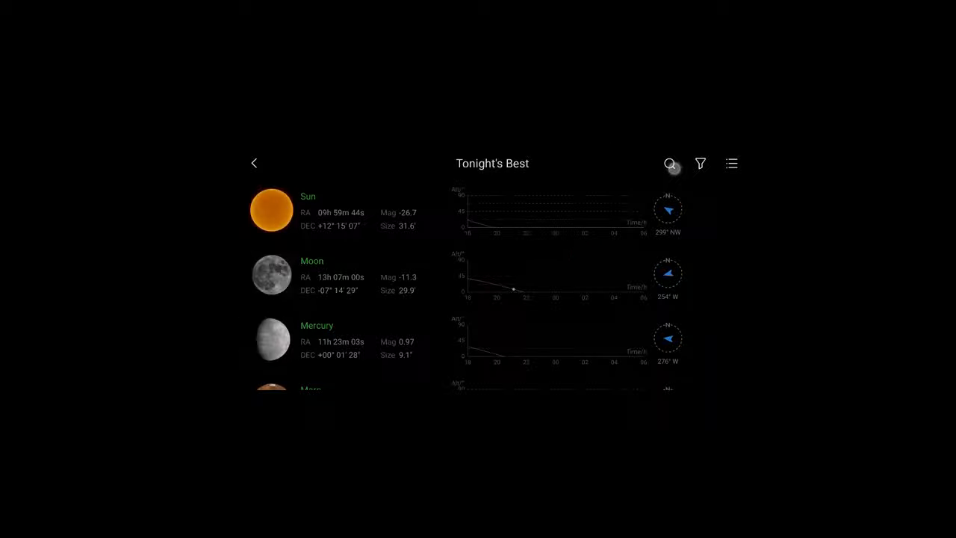
Search for m13 and set it as the target.
click(669, 163)
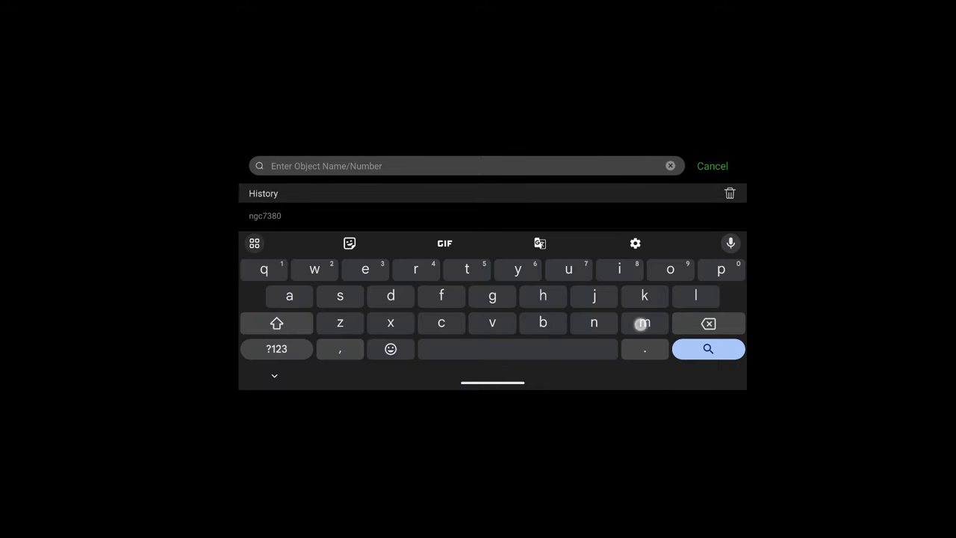
text(m13)
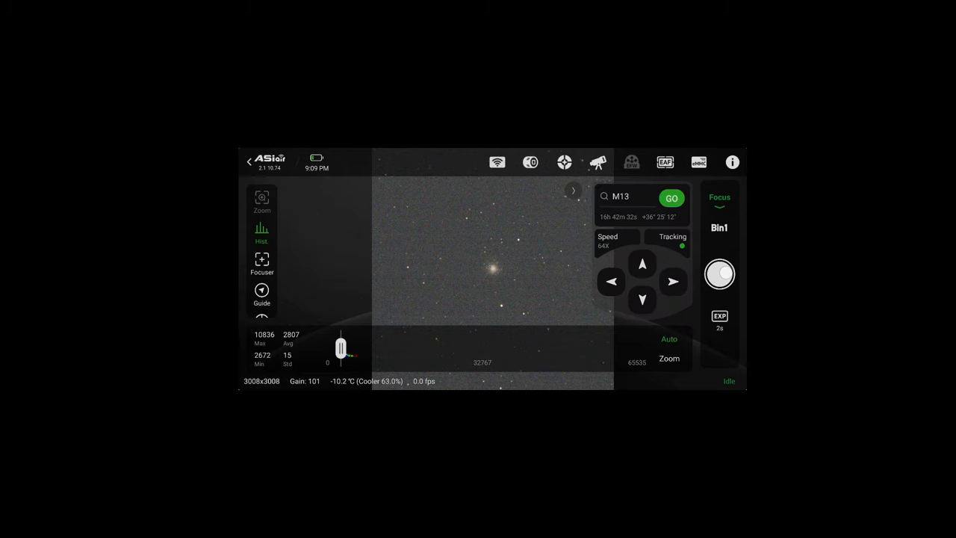
Loop focus exposures, select a cluster star, and open autofocus.
click(719, 273)
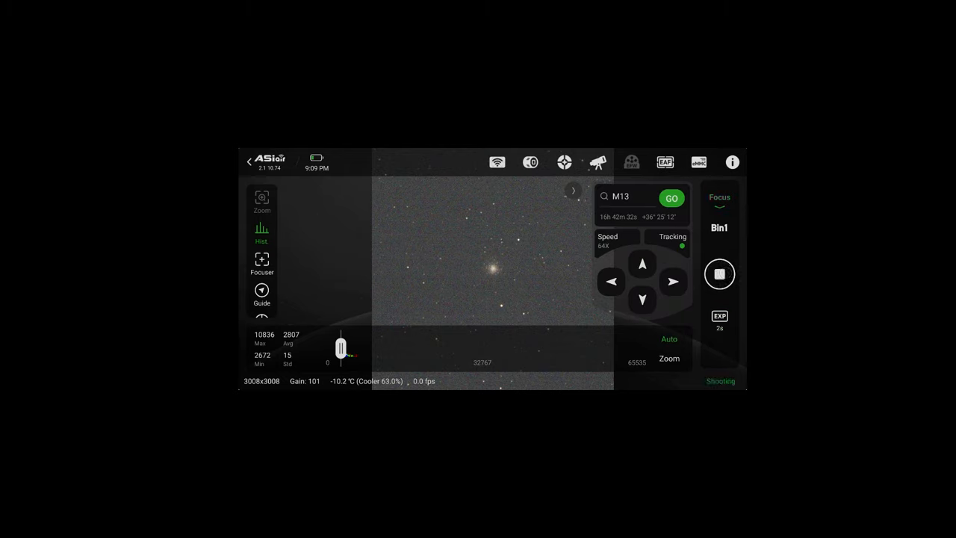
click(493, 269)
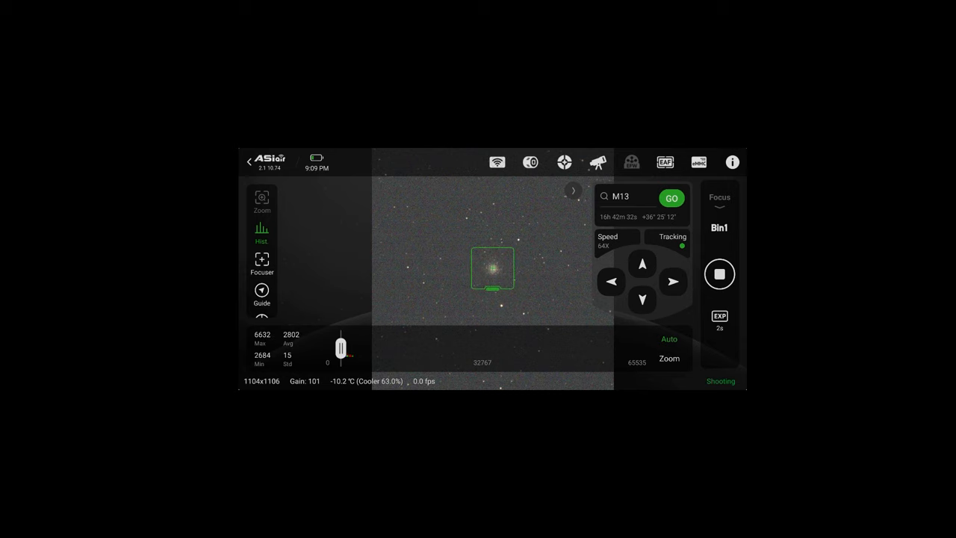
click(261, 262)
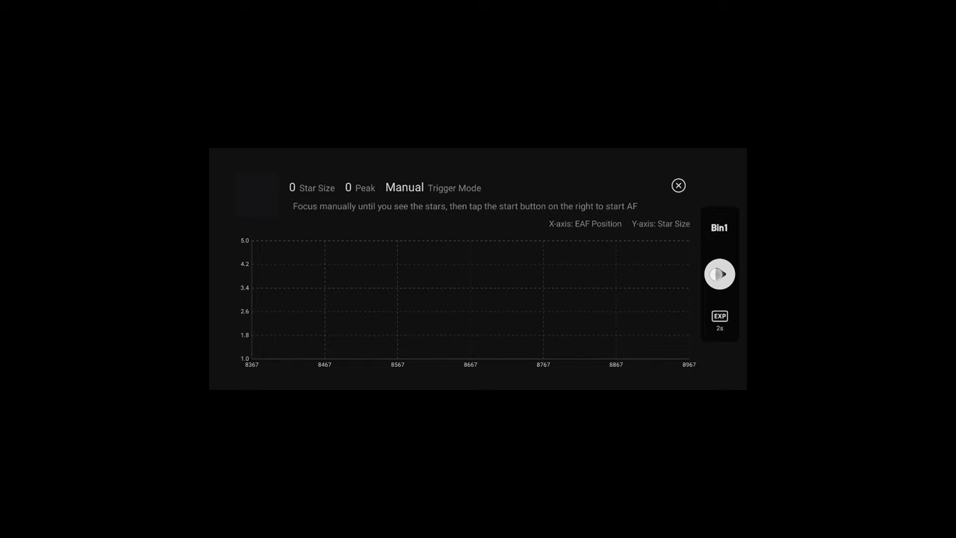
Start the autofocus run, then select NGC 7635 in the sky atlas.
click(719, 273)
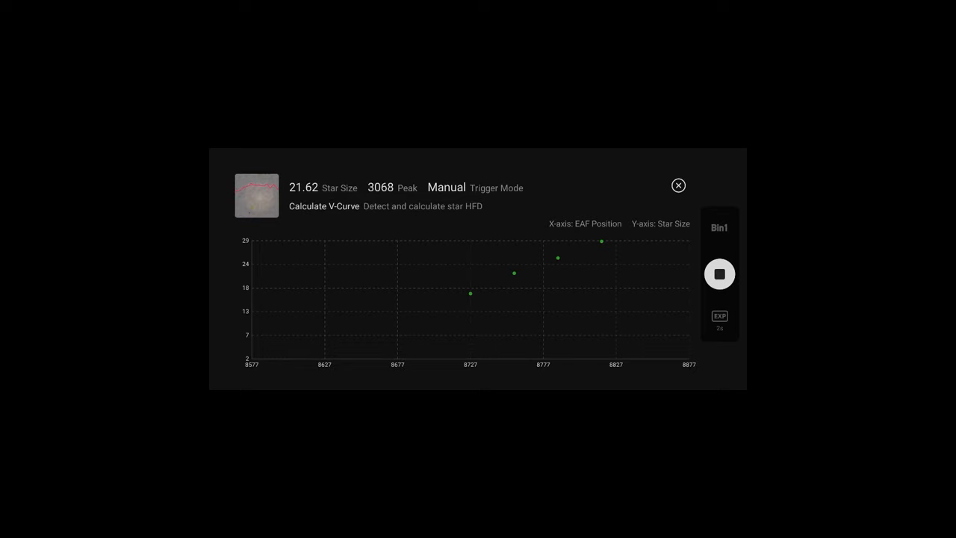
click(678, 185)
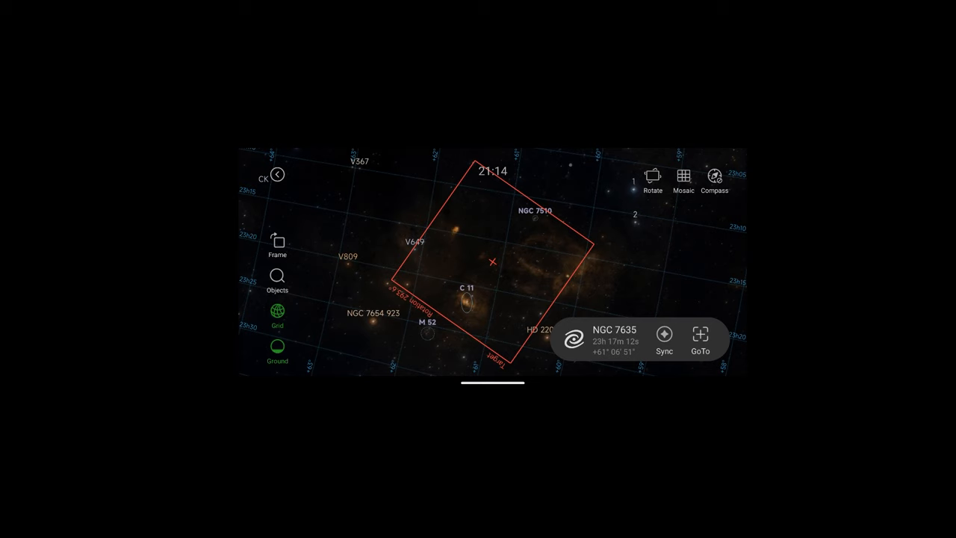
Slew to NGC 7635 and open the guiding screen.
click(700, 340)
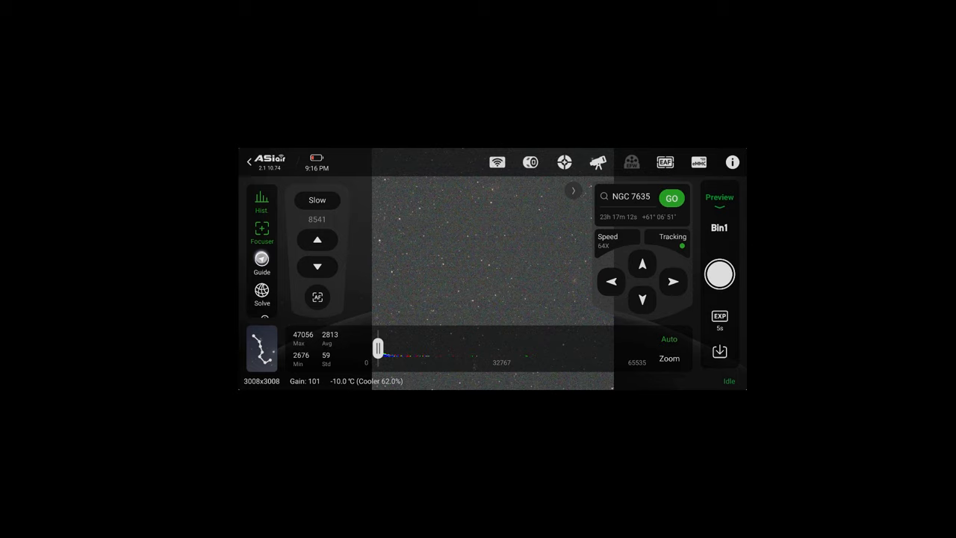
click(262, 259)
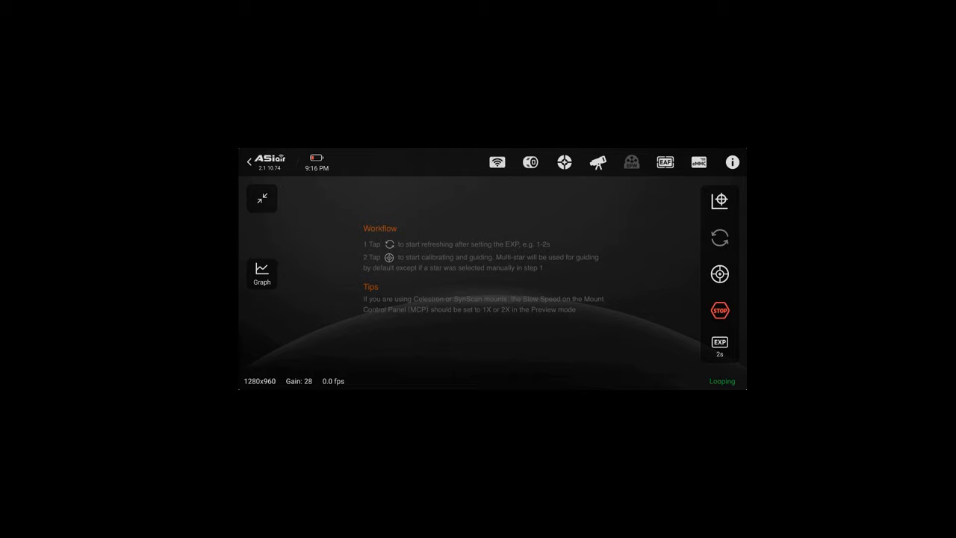
Calibrate and start guiding (about 1.56" total error), then open the stacking calibration frame options.
click(719, 273)
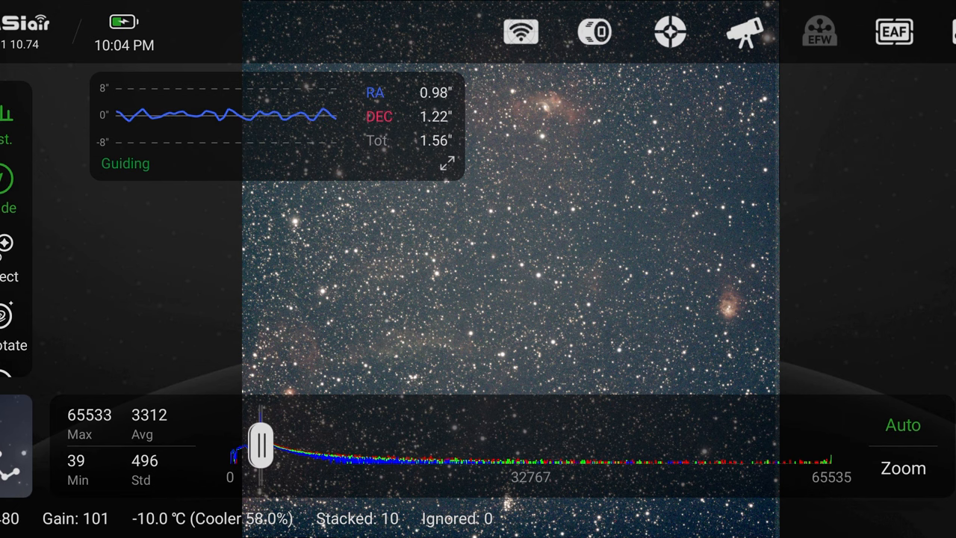
click(745, 31)
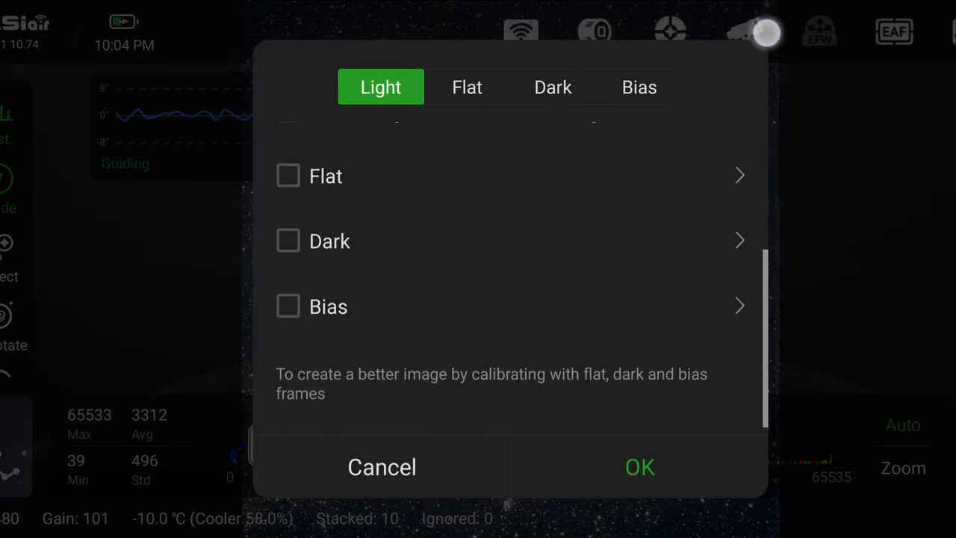